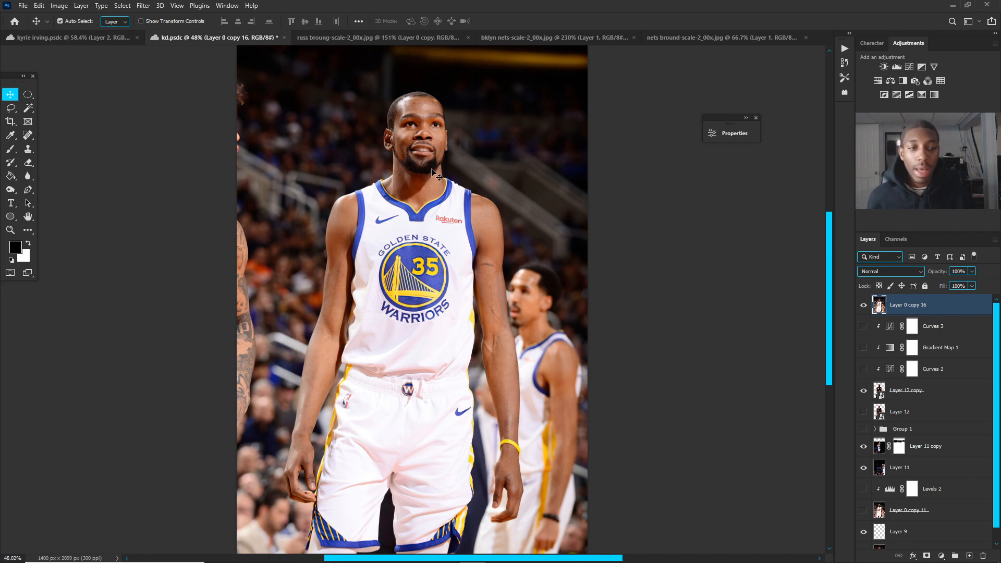
mouse_move(440, 194)
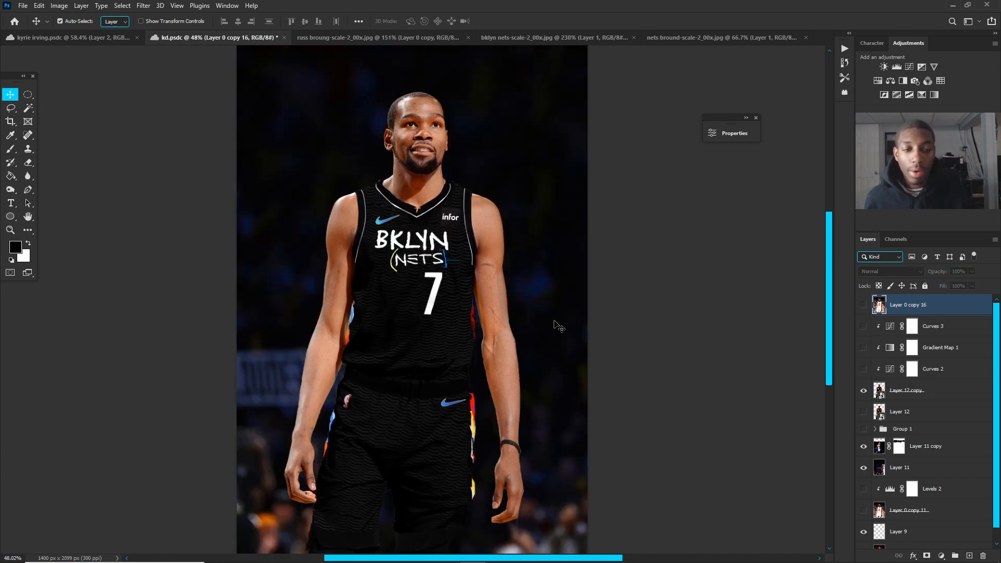
- Hide the Warriors-jersey photo layer and select Layer 11 copy to reveal the Nets composite
click(925, 446)
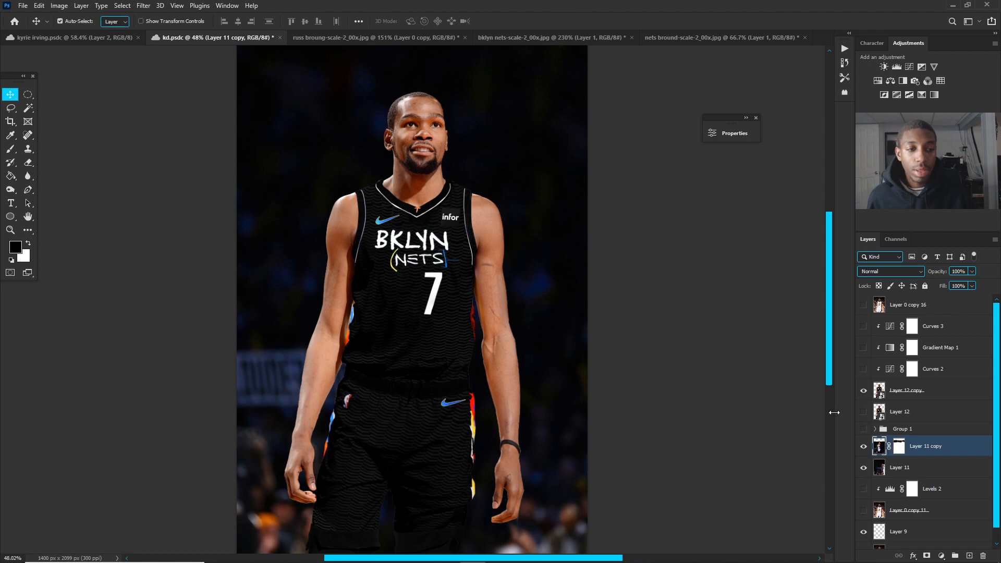
click(715, 37)
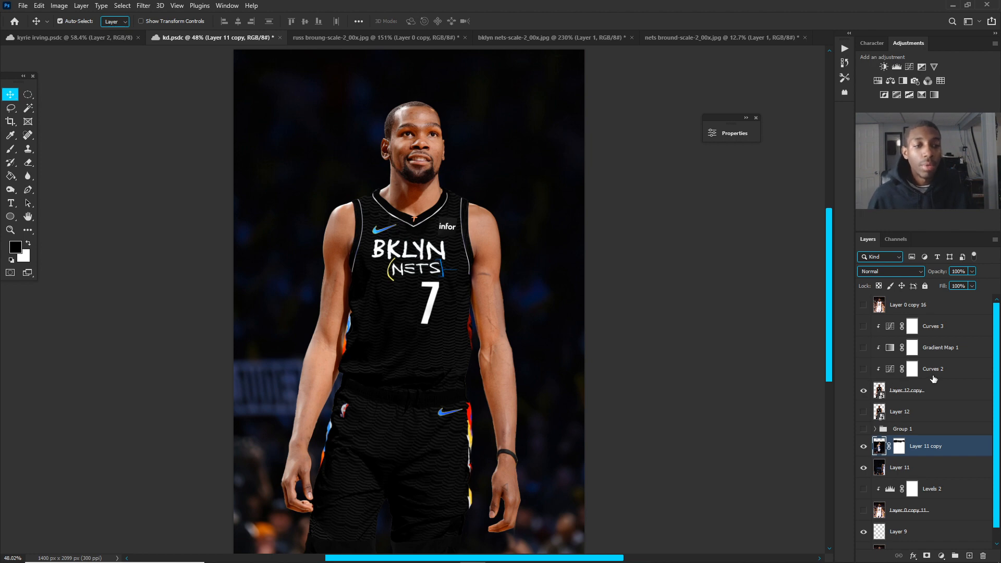
- Enable Curves 2 and ease its curve point so the darkening is less harsh
click(933, 368)
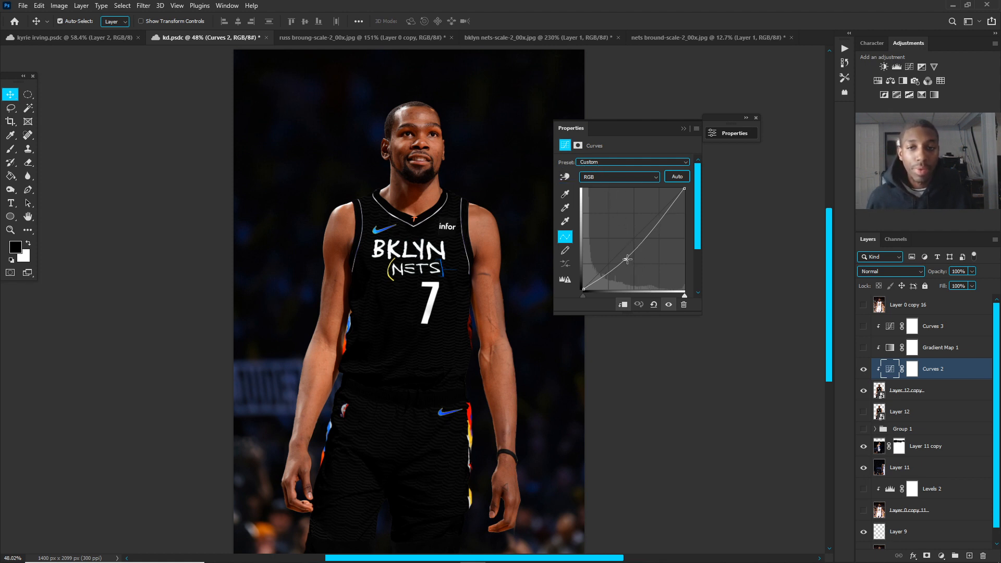
drag(628, 259, 623, 255)
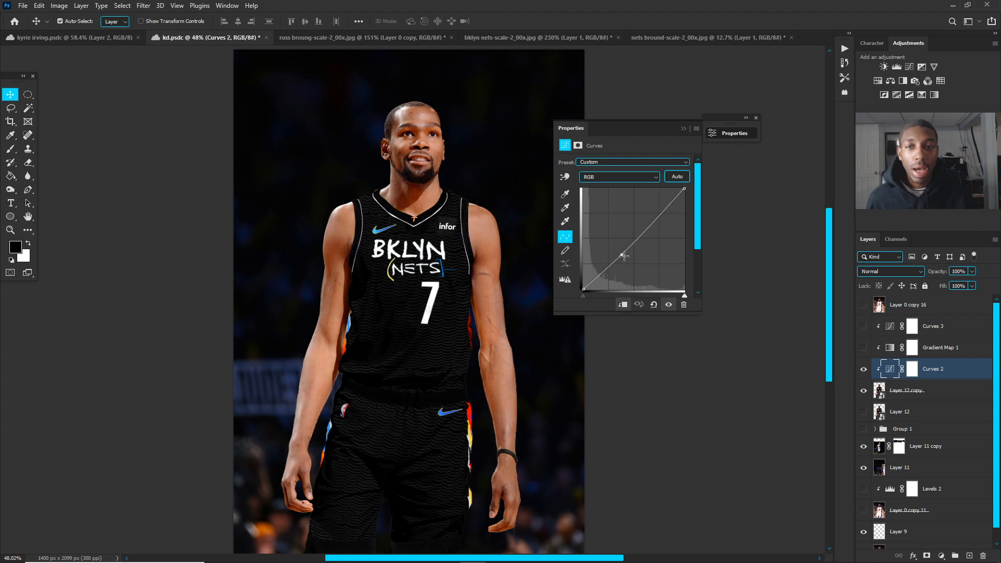
drag(625, 256, 629, 261)
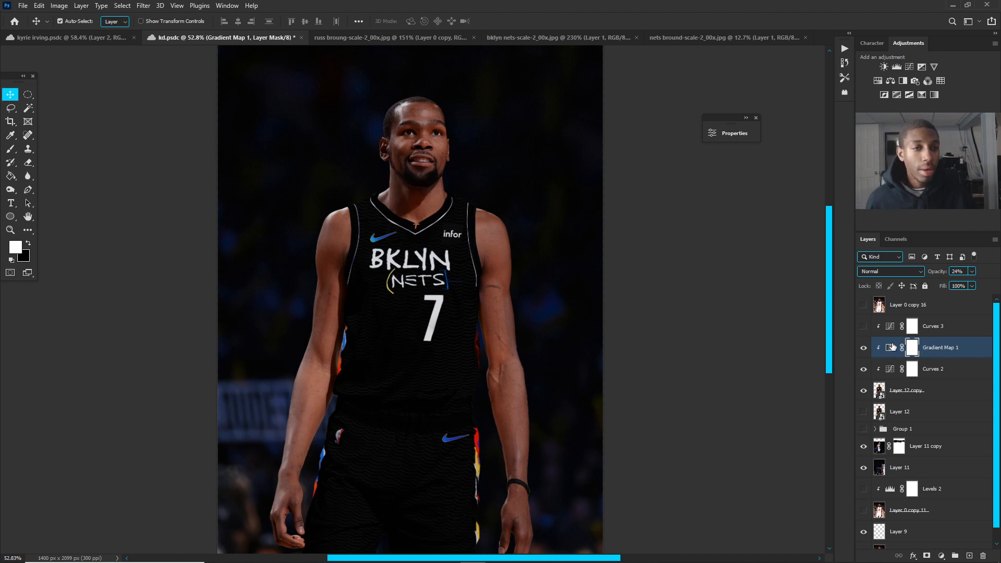
- Bring up Gradient Map 1's Gradient Editor and inspect its black and navy colour stops
click(913, 346)
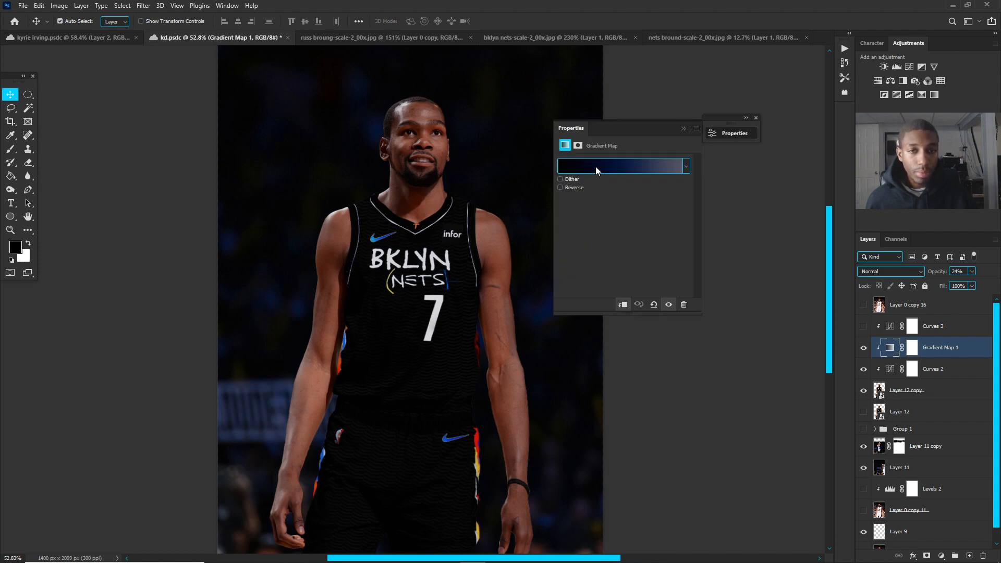
click(622, 165)
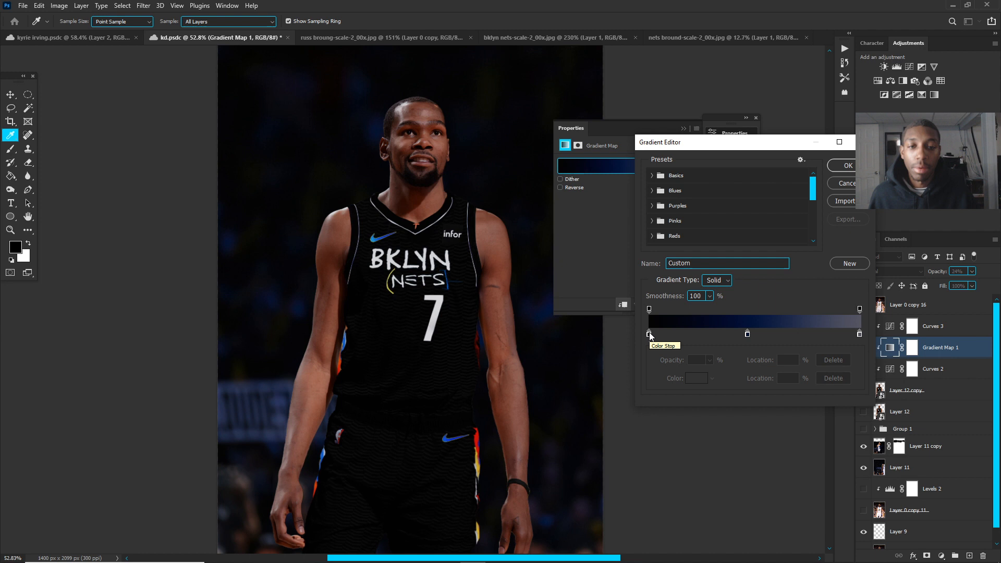
mouse_move(654, 305)
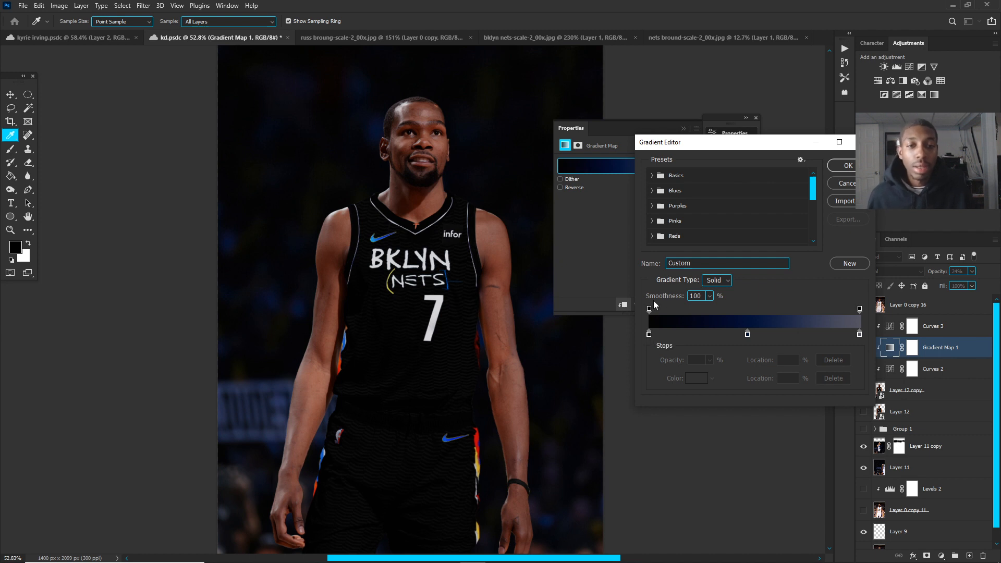
mouse_move(845, 312)
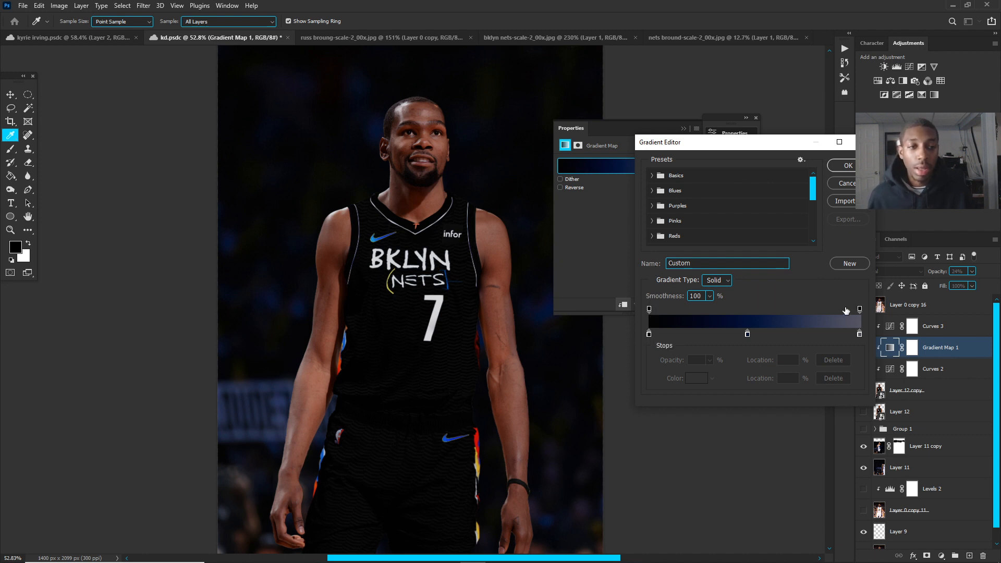
mouse_move(808, 288)
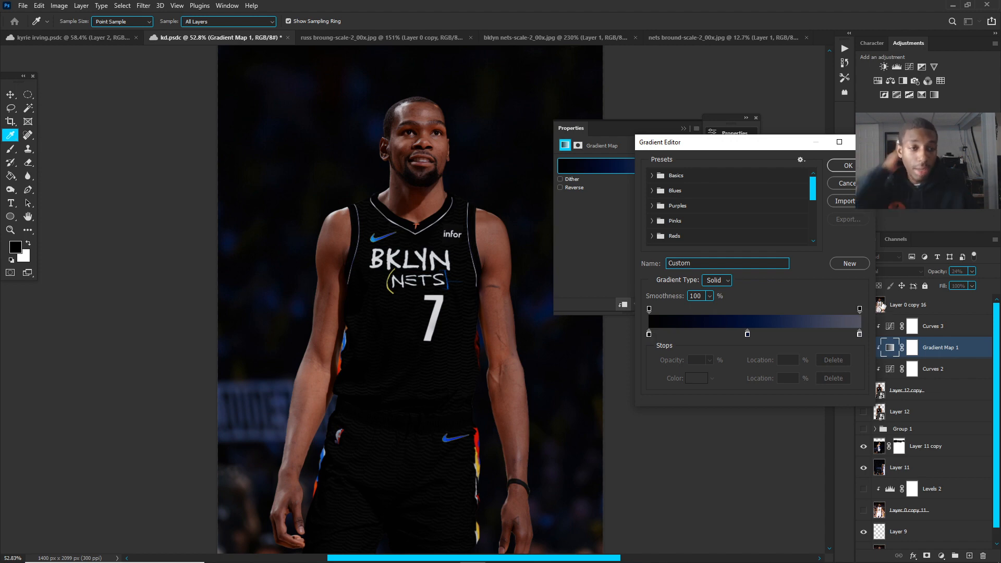
click(650, 334)
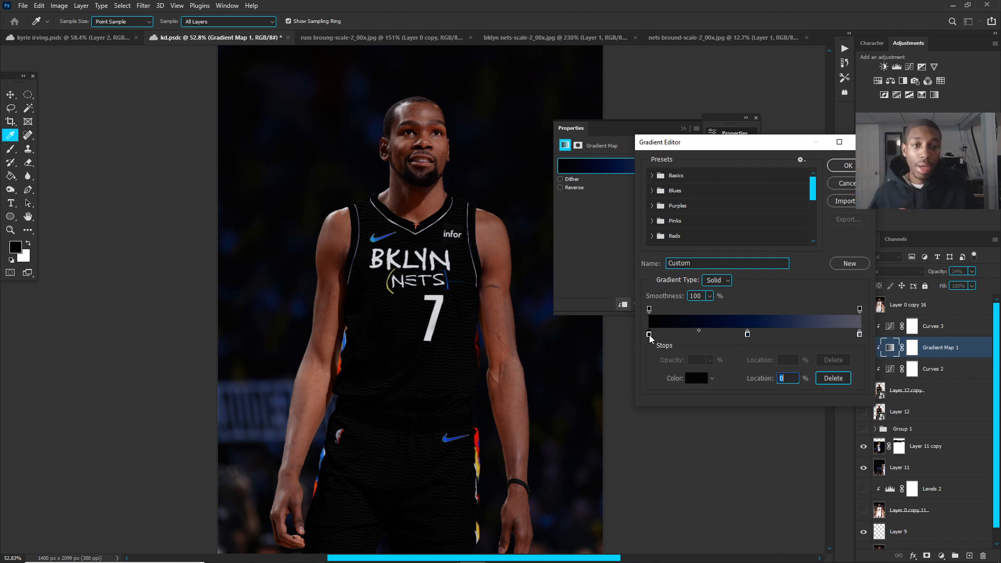
click(696, 377)
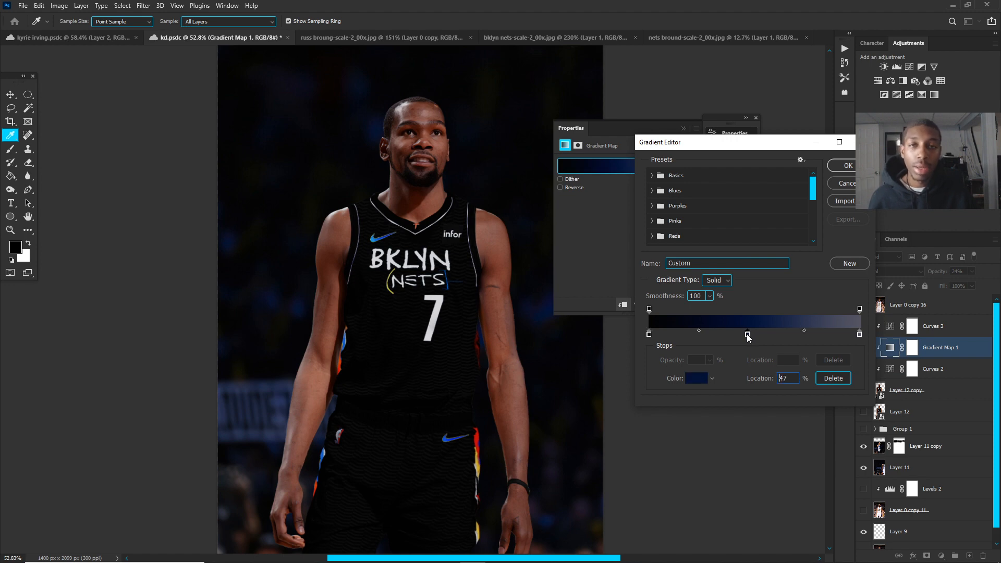
- Recolour the end stop to a muted purple, move the navy stop to 46%, and apply the gradient
click(695, 377)
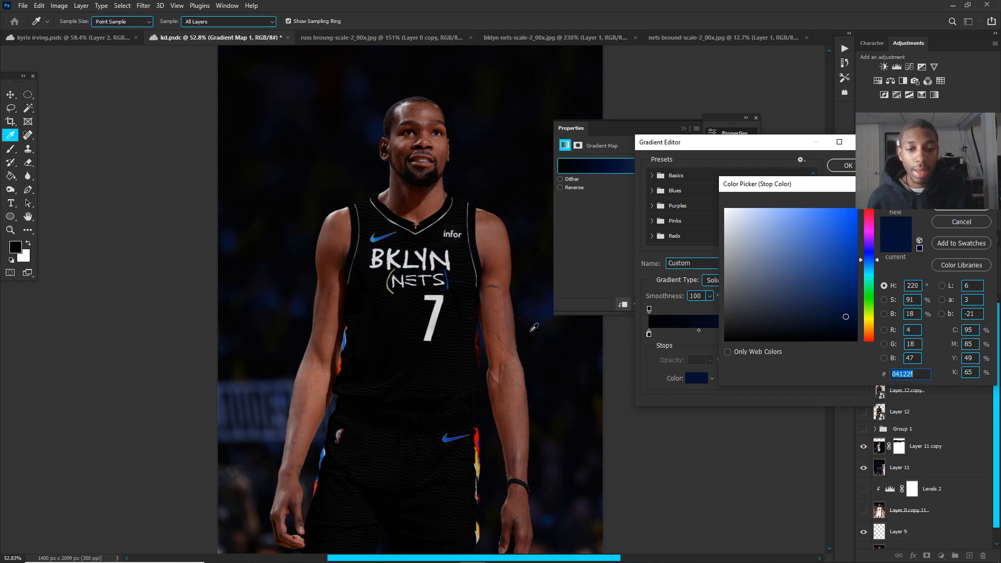
mouse_move(698, 223)
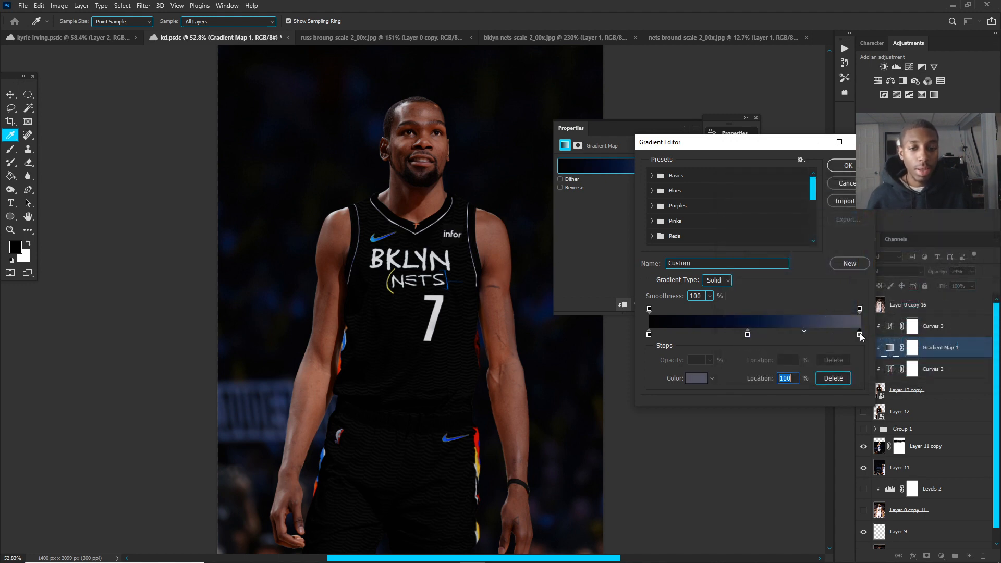
click(695, 378)
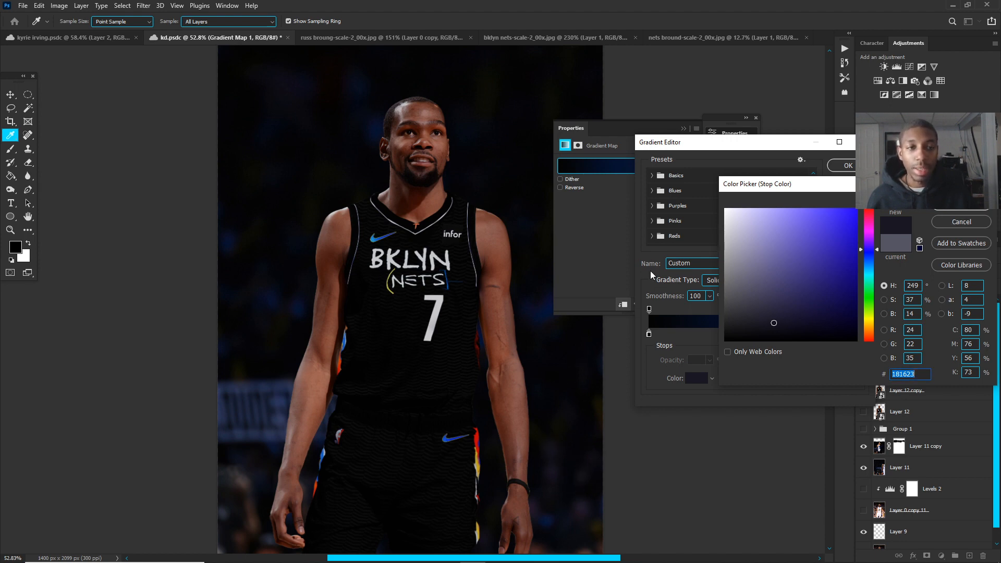
click(792, 282)
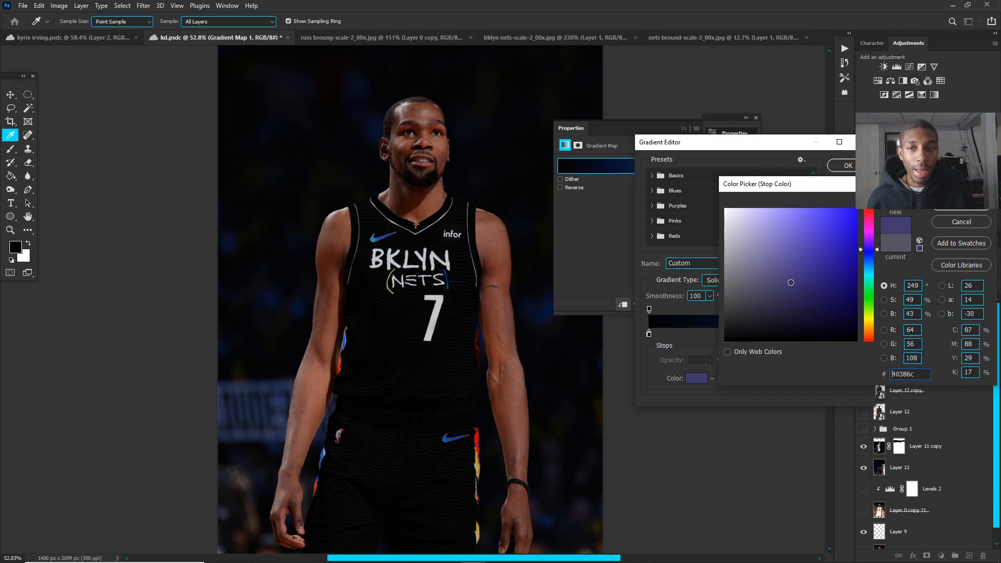
click(797, 234)
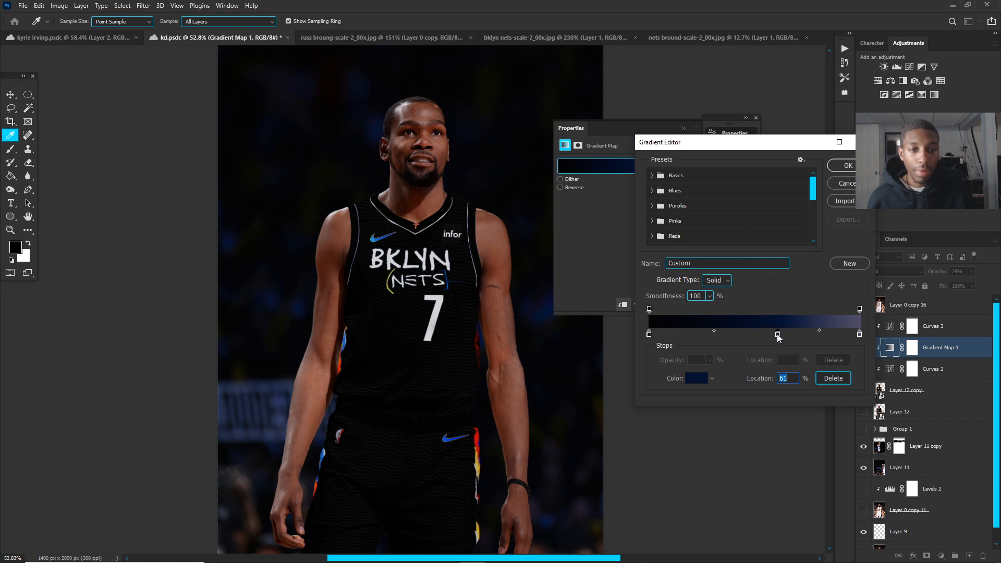
drag(778, 332, 744, 332)
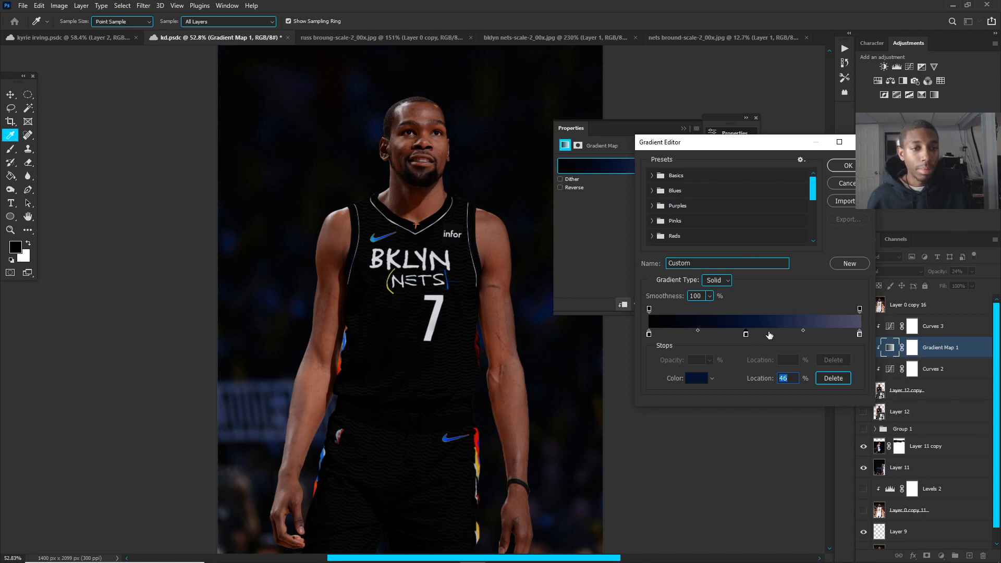
click(846, 166)
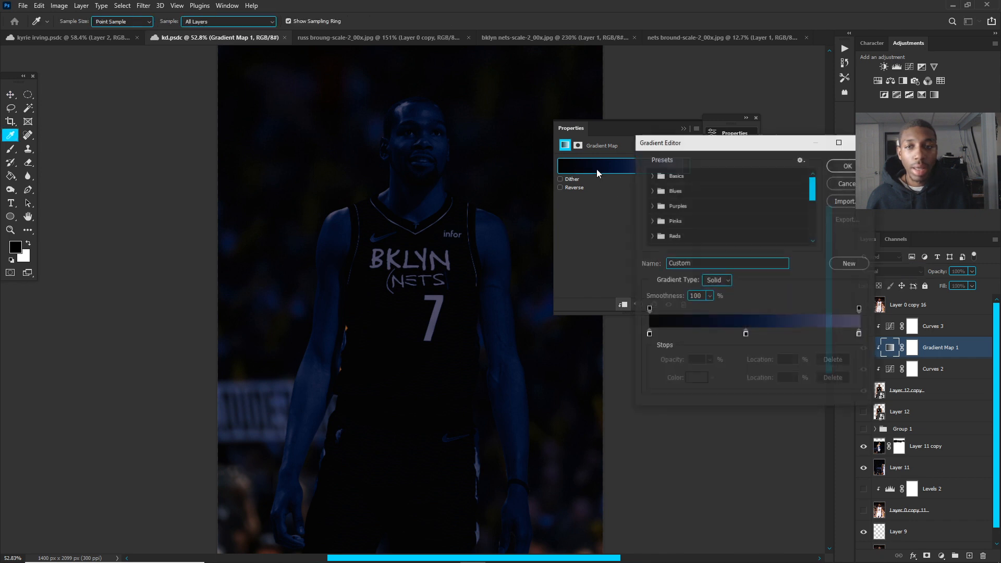
- Lower Gradient Map 1's fill to 35% for a subtler tint and select Curves 3
click(847, 166)
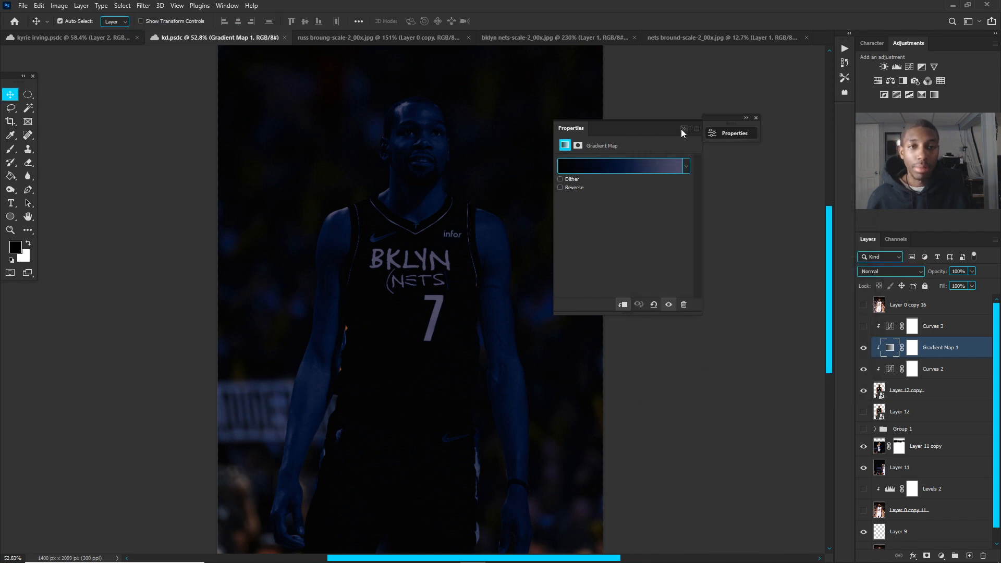
click(682, 129)
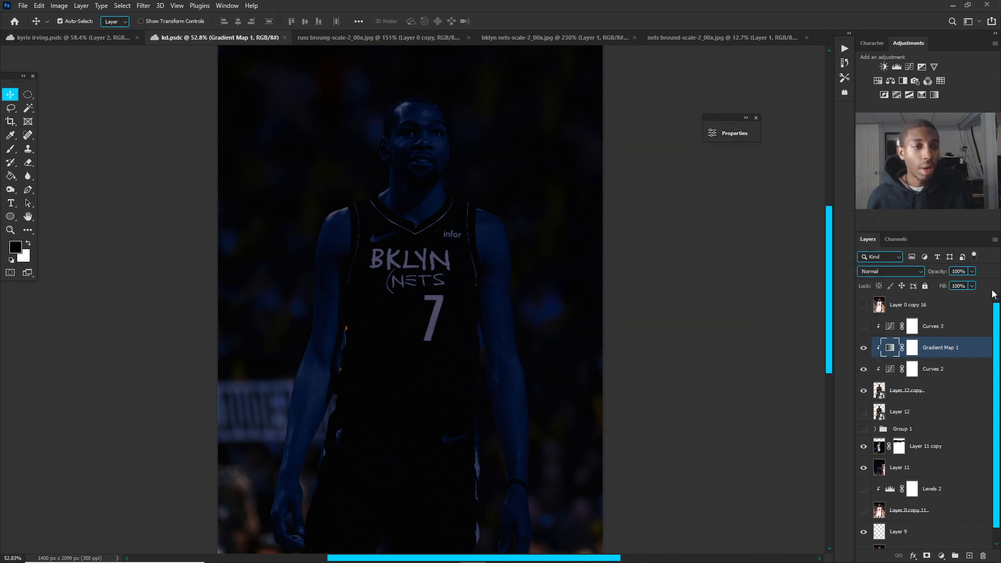
drag(957, 286, 939, 301)
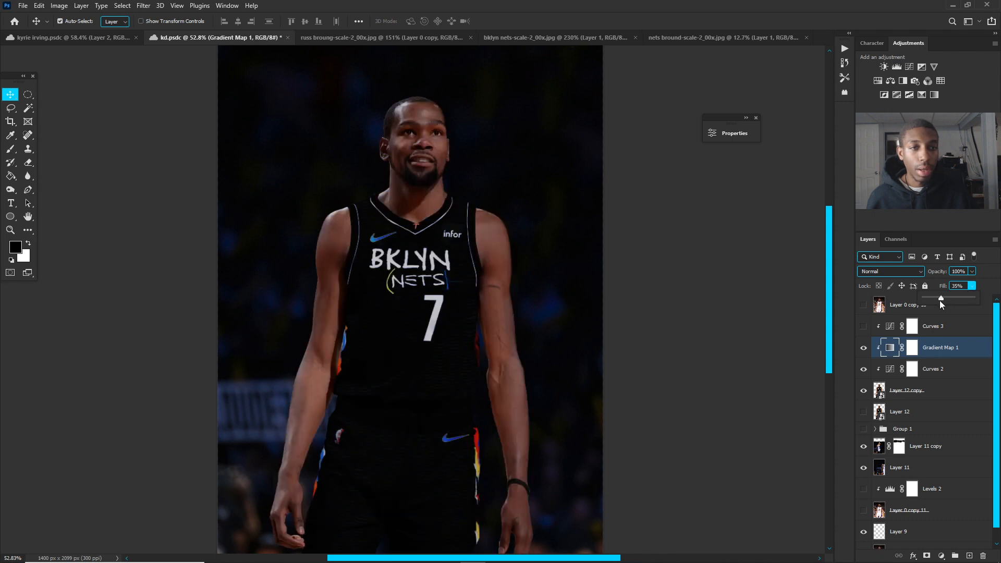
drag(951, 300, 937, 301)
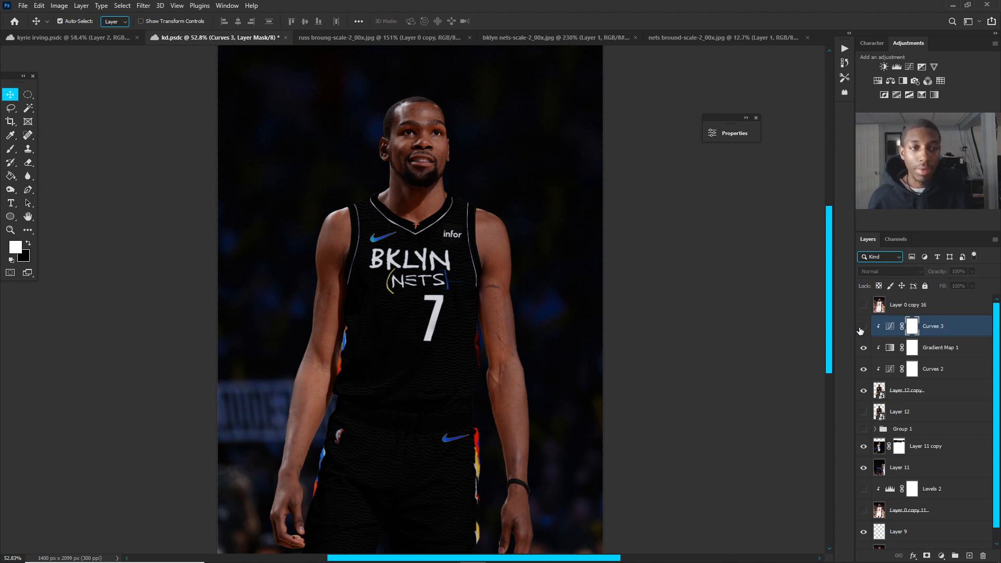
click(889, 325)
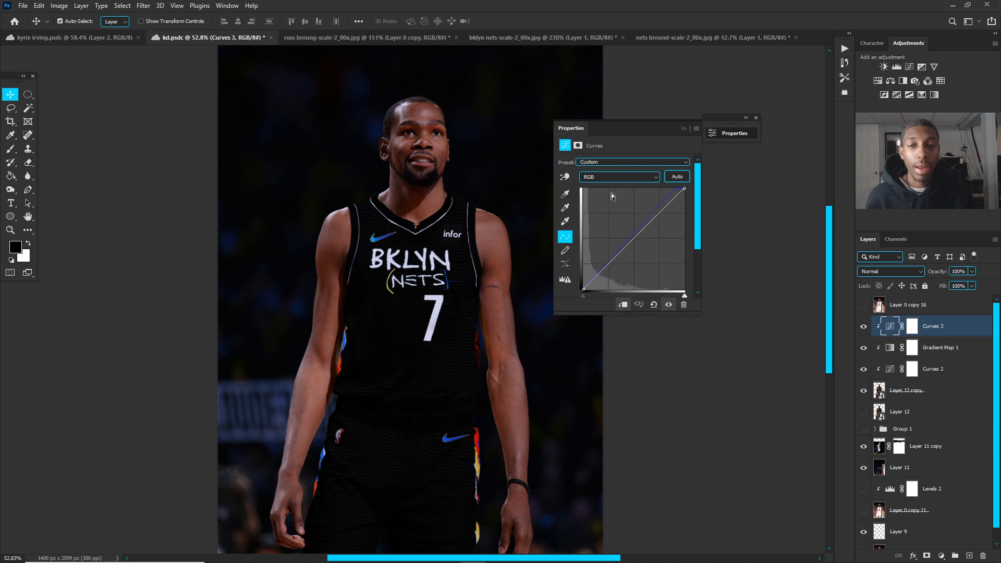
- Switch Curves 3 to the Blue channel and reshape its curve for a cooler tone
click(618, 178)
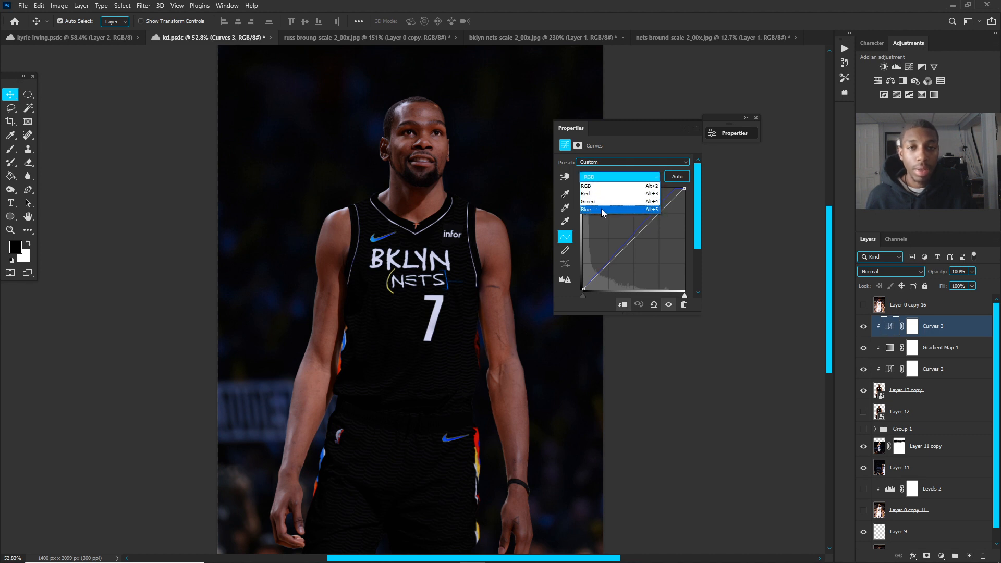
click(585, 210)
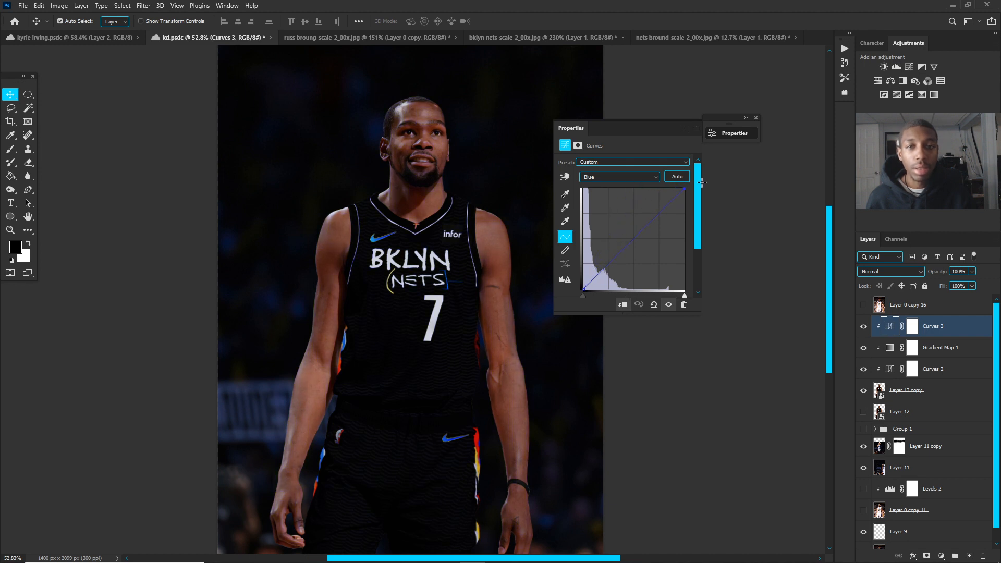
drag(685, 190, 690, 204)
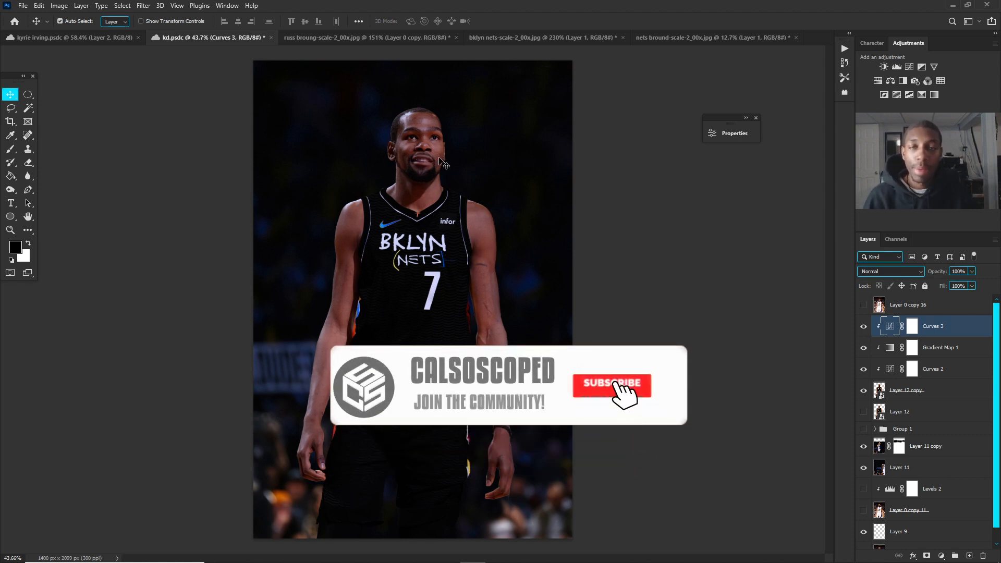
click(611, 384)
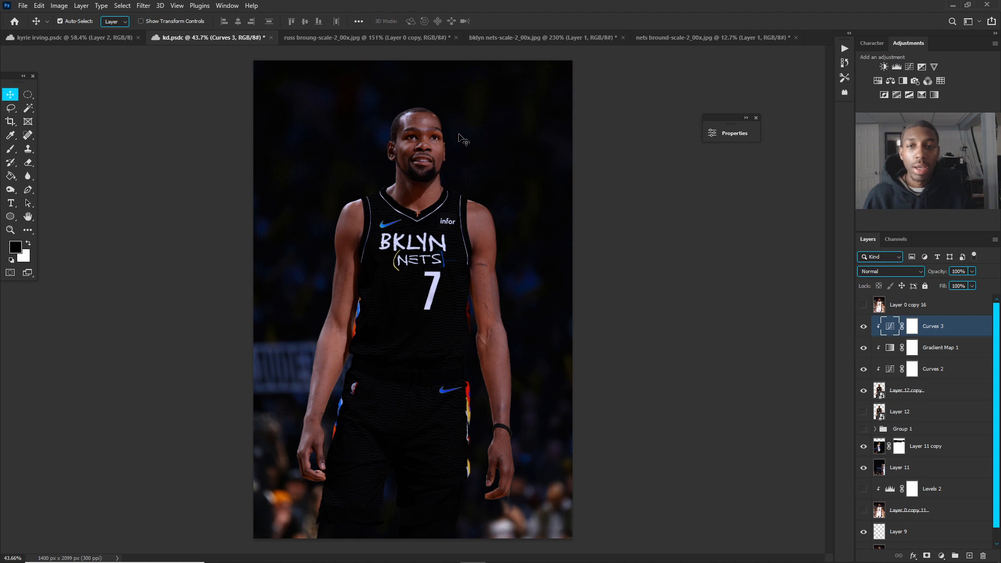
mouse_move(470, 166)
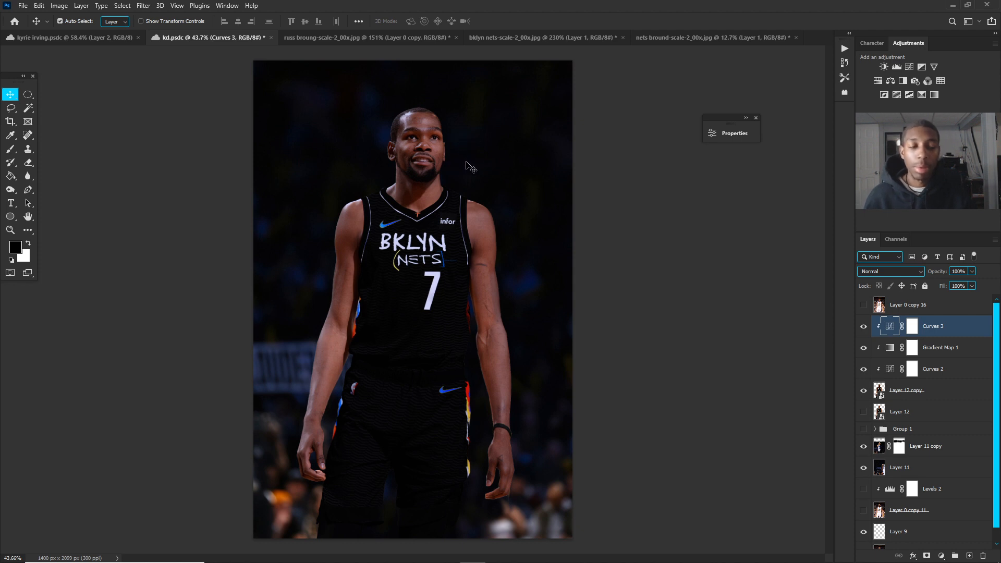
mouse_move(505, 174)
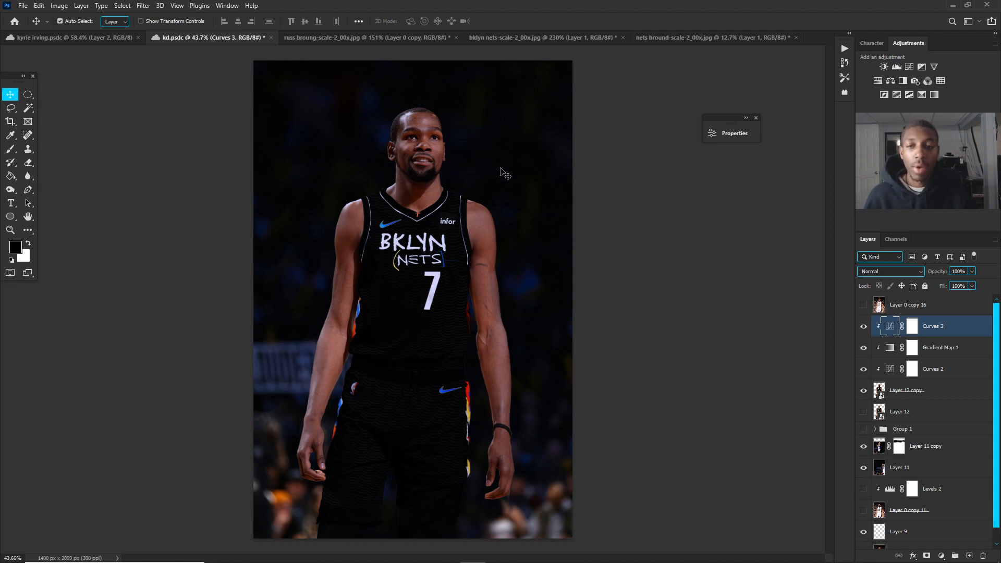
mouse_move(507, 181)
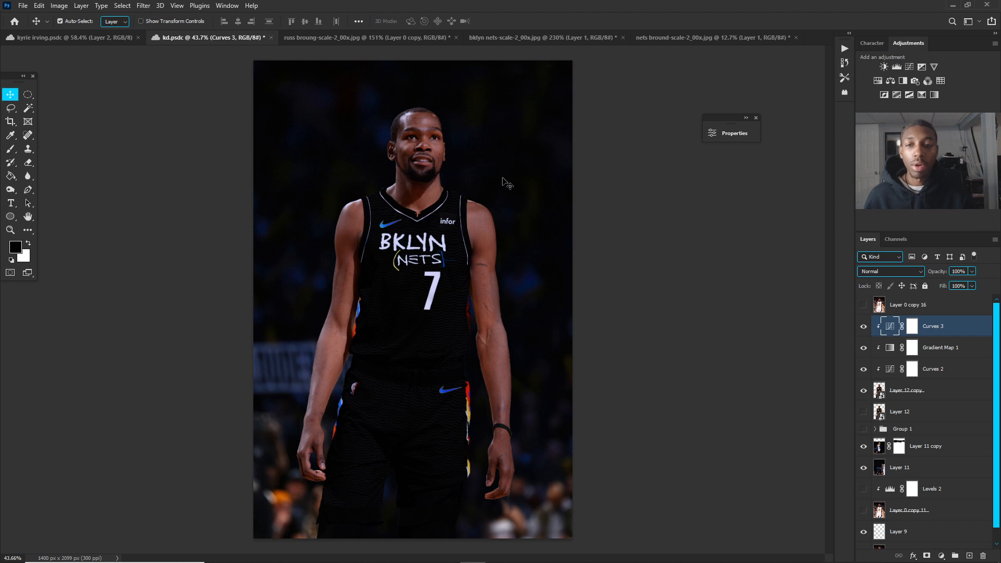
mouse_move(504, 197)
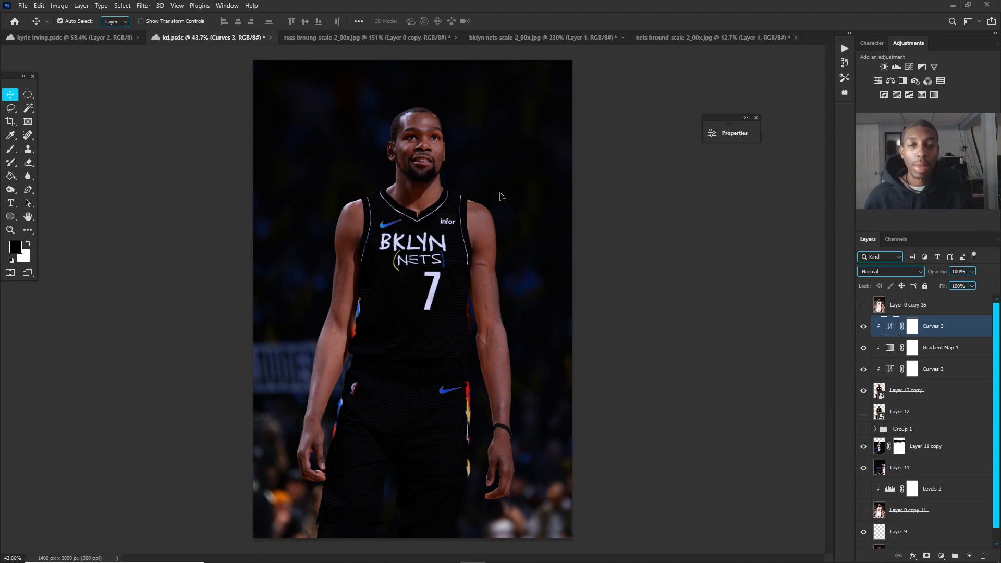